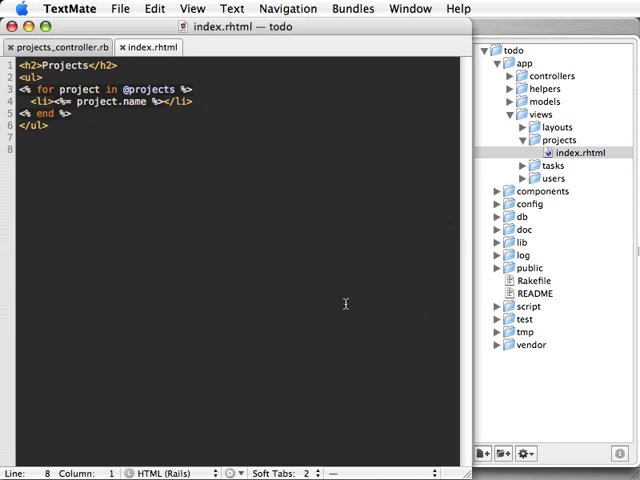
{"action": "mouse_move", "coordinate": [220, 240]}
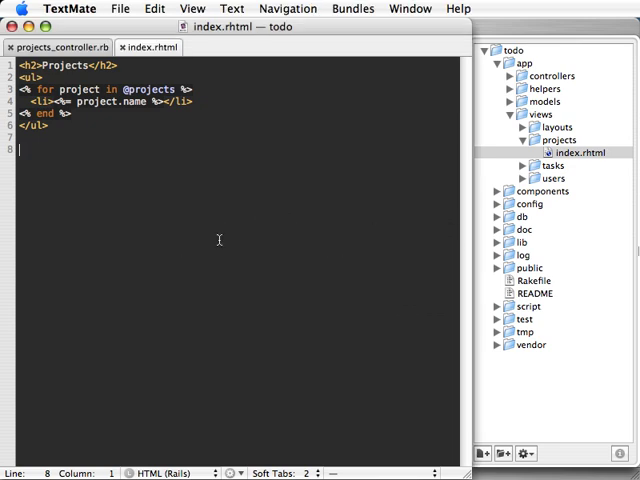
{"action": "mouse_move", "coordinate": [192, 222]}
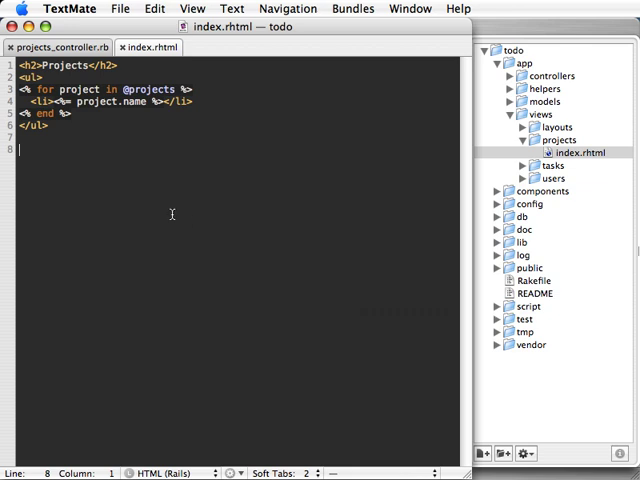
{"action": "mouse_move", "coordinate": [72, 176]}
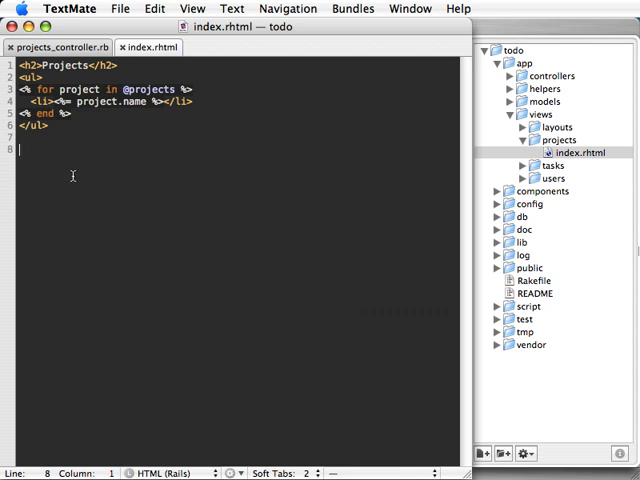
{"action": "mouse_move", "coordinate": [228, 172]}
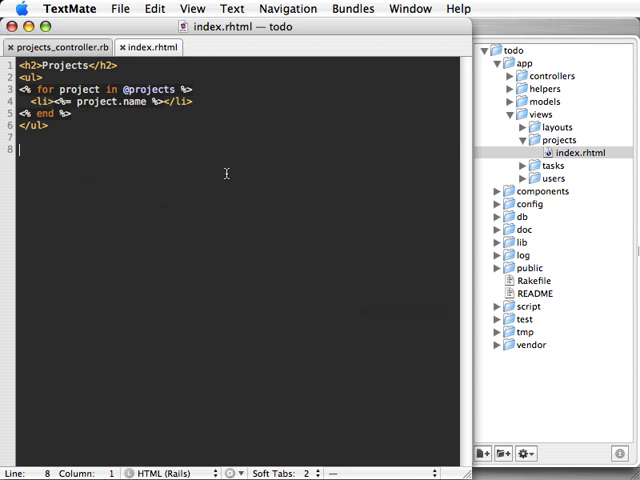
{"action": "mouse_move", "coordinate": [304, 112]}
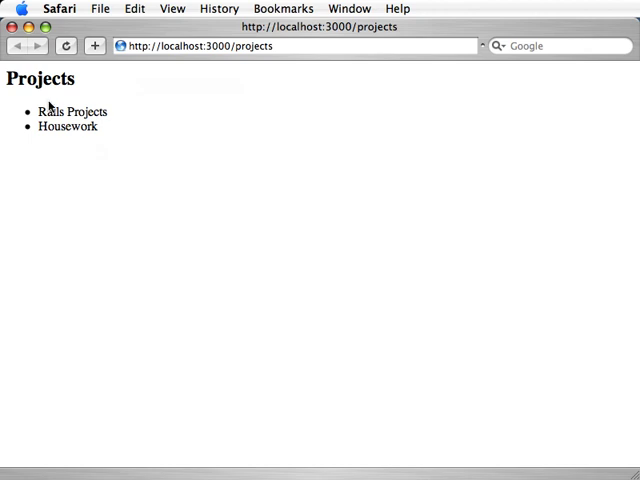
{"action": "mouse_move", "coordinate": [100, 80]}
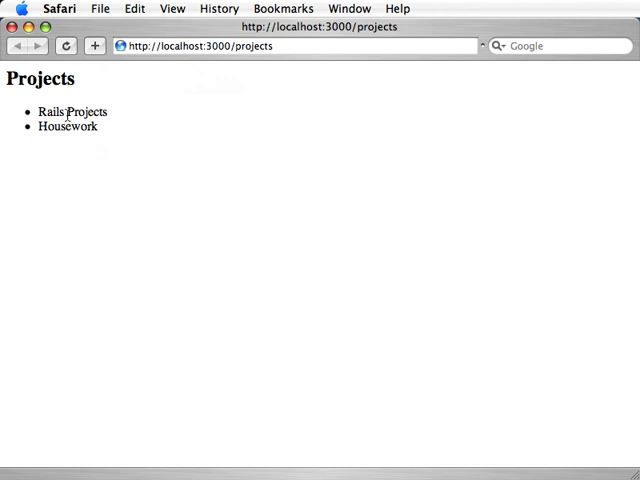
{"action": "mouse_move", "coordinate": [148, 74]}
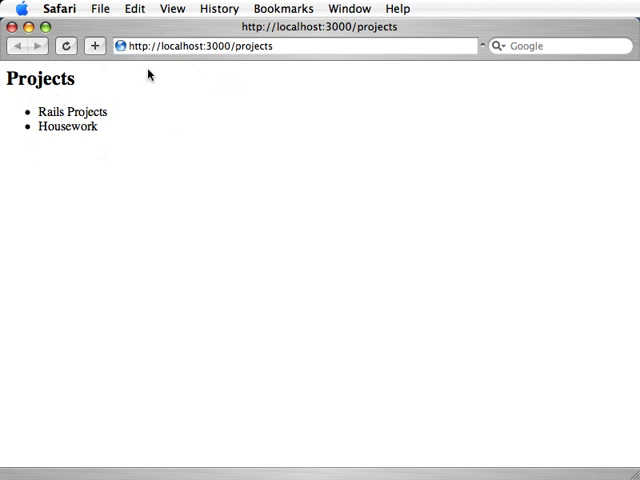
{"action": "mouse_move", "coordinate": [142, 138]}
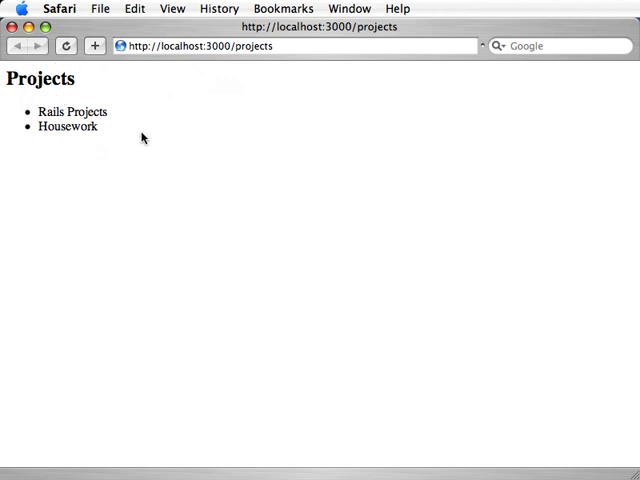
{"action": "mouse_move", "coordinate": [116, 138]}
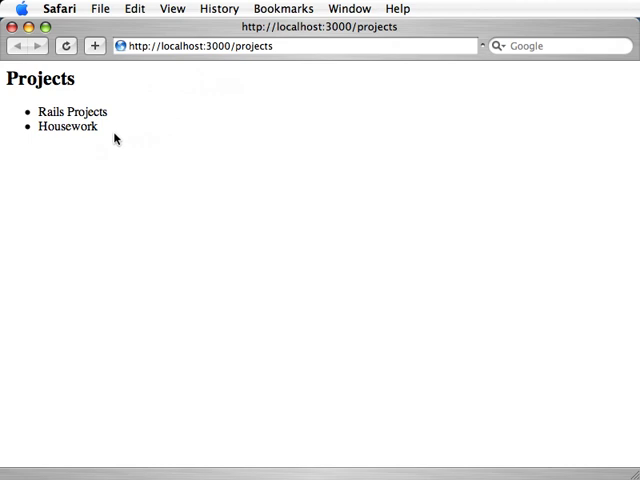
Return to the todo project and select app/views/layouts as the target folder
{"action": "left_click", "coordinate": [564, 420]}
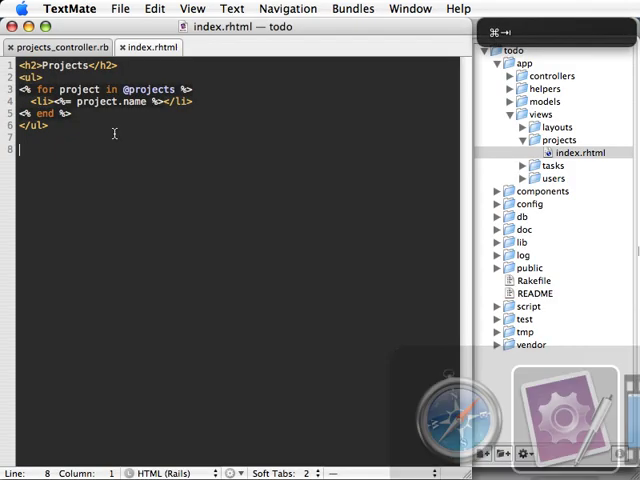
{"action": "mouse_move", "coordinate": [198, 156]}
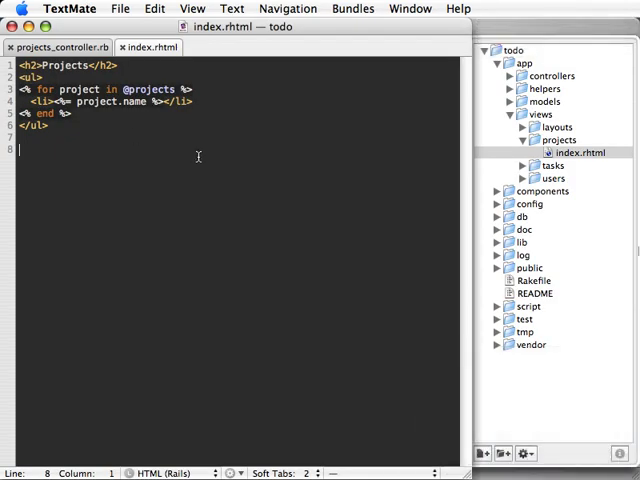
{"action": "mouse_move", "coordinate": [484, 84]}
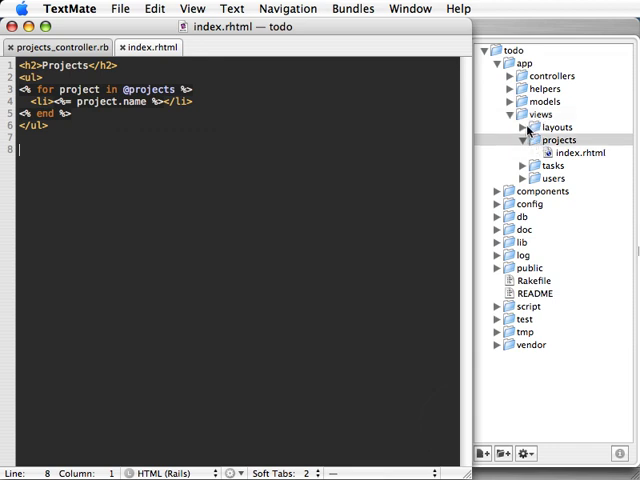
{"action": "left_click", "coordinate": [578, 152]}
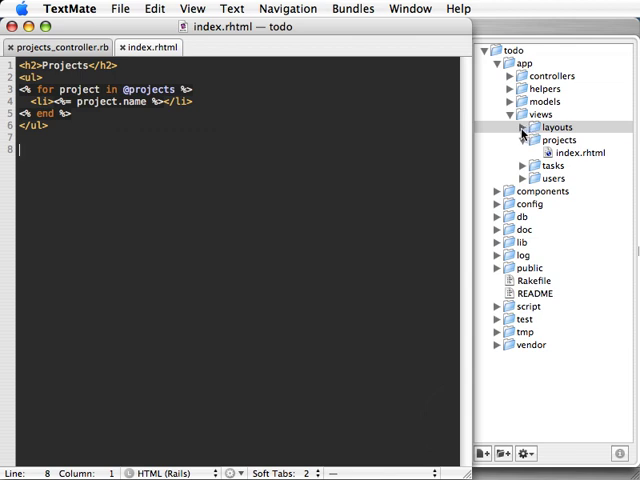
{"action": "left_click", "coordinate": [556, 128]}
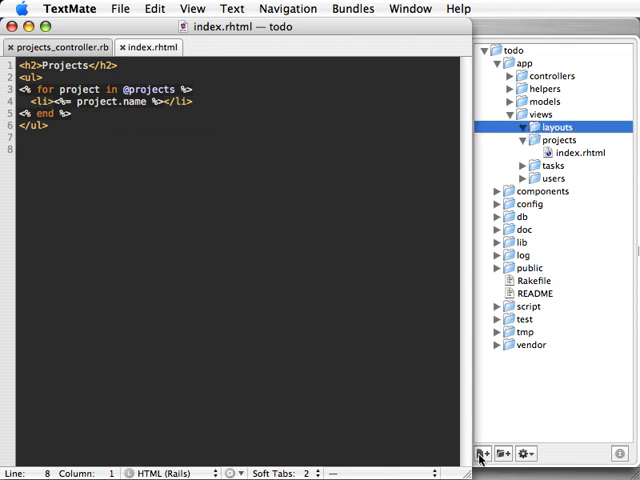
{"action": "mouse_move", "coordinate": [484, 454]}
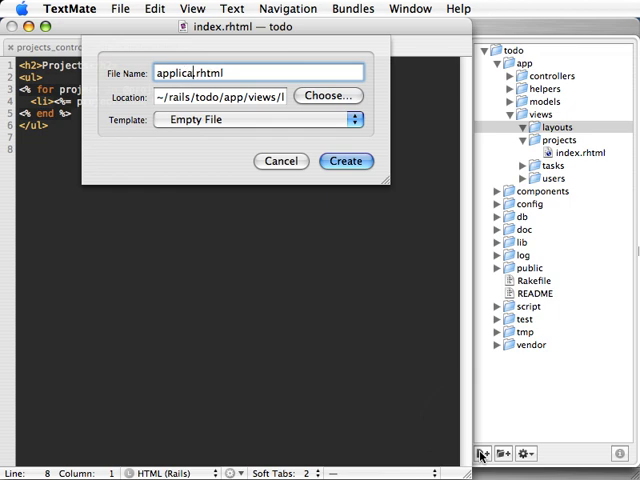
Name the new file application.rhtml and create it in the layouts folder
{"action": "type", "text": "tion"}
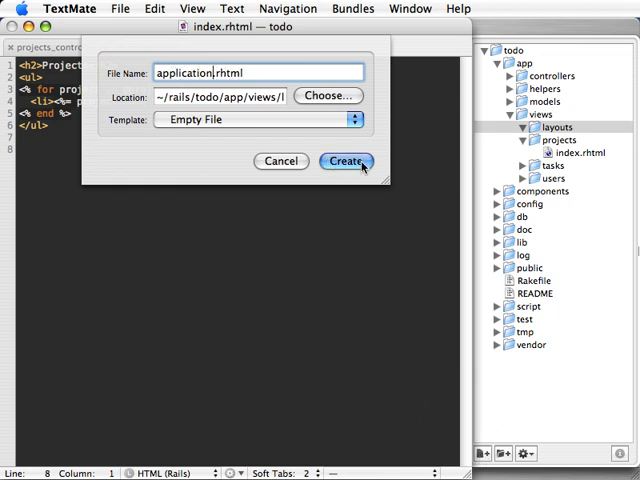
{"action": "left_click", "coordinate": [346, 160]}
{"action": "type", "text": "<h1></h1>"}
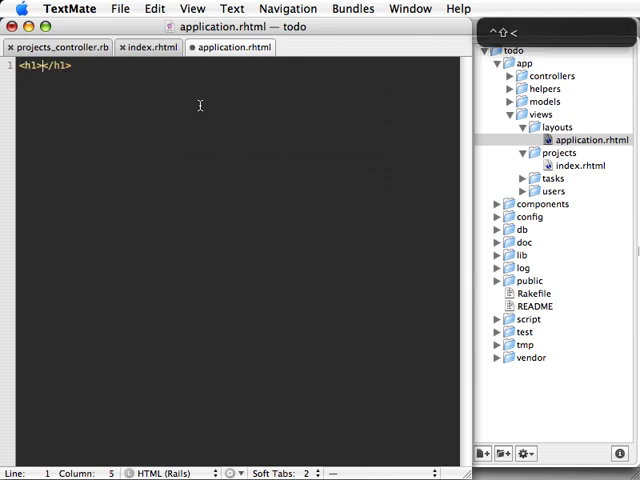
Write <h1>Application Layout!</h1> and <%= yield %> in application.rhtml and save it
{"action": "type", "text": "Application Layout!"}
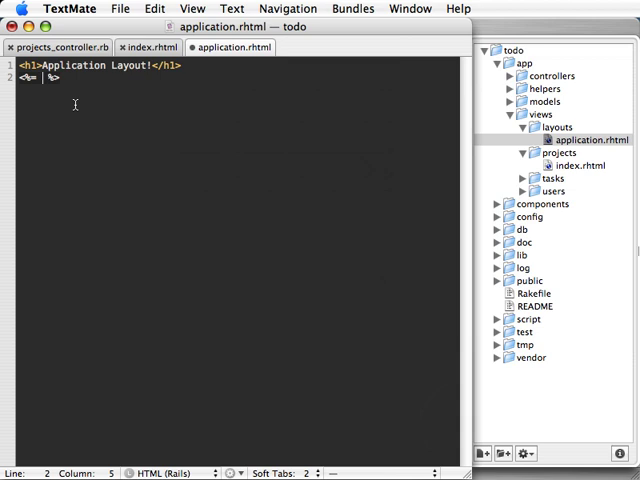
{"action": "type", "text": "yield"}
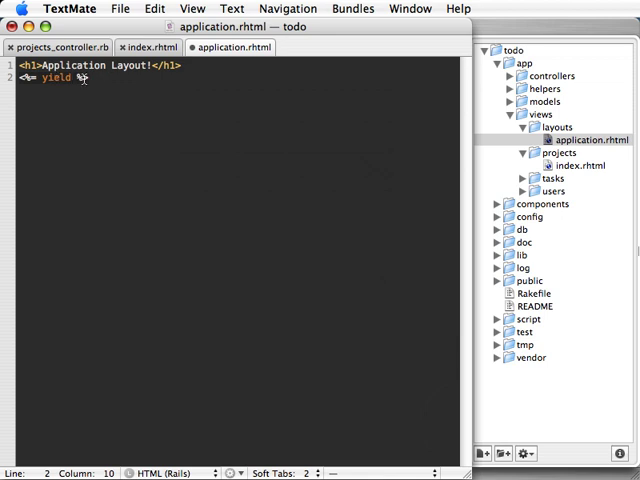
{"action": "key", "text": "Return"}
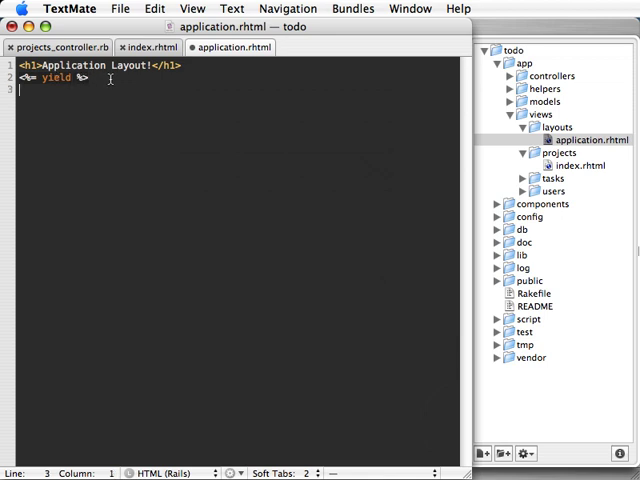
{"action": "key", "text": "cmd+s"}
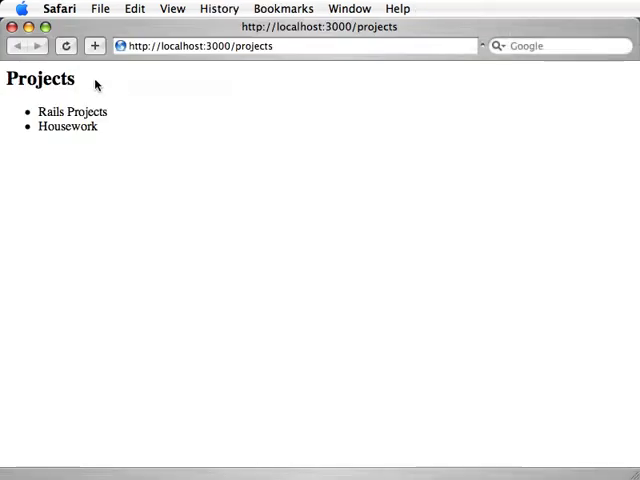
Reload the Projects page to see the Application Layout! heading and inspect it in the HTML source
{"action": "key", "text": "cmd+r"}
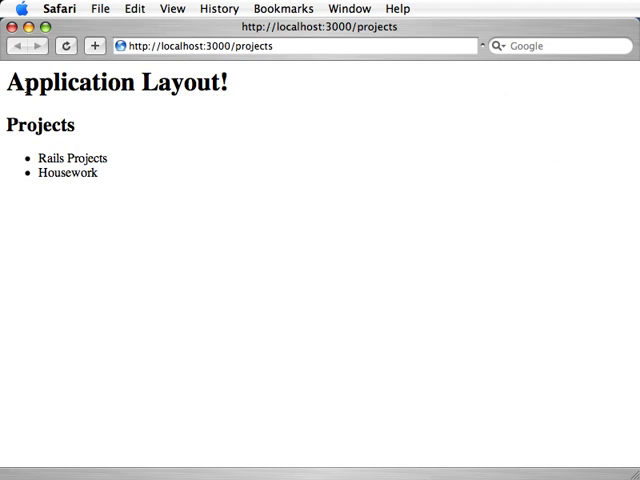
{"action": "double_click", "coordinate": [116, 84]}
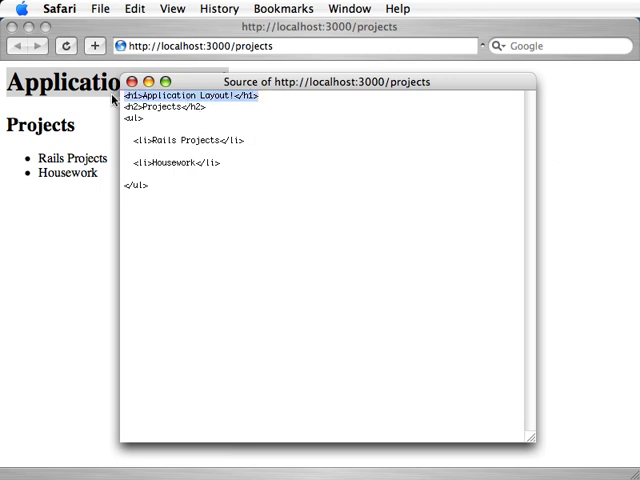
{"action": "left_click", "coordinate": [128, 80]}
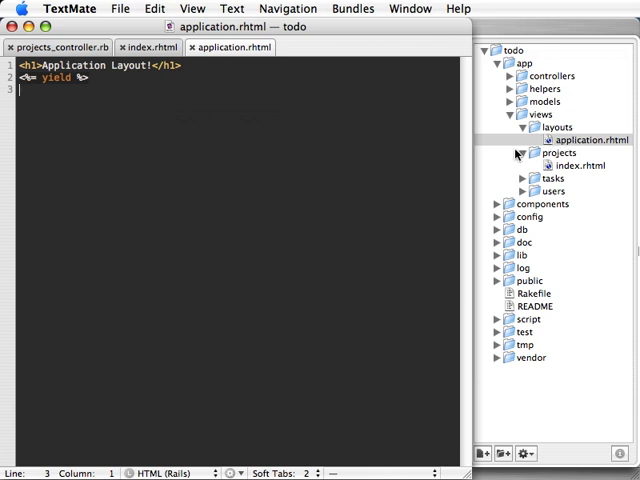
{"action": "mouse_move", "coordinate": [304, 190]}
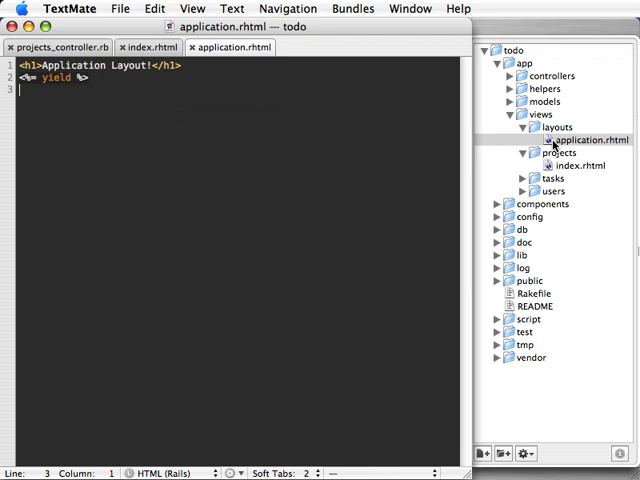
Select the layouts folder as the location for the new projects.rhtml file
{"action": "left_click", "coordinate": [596, 140]}
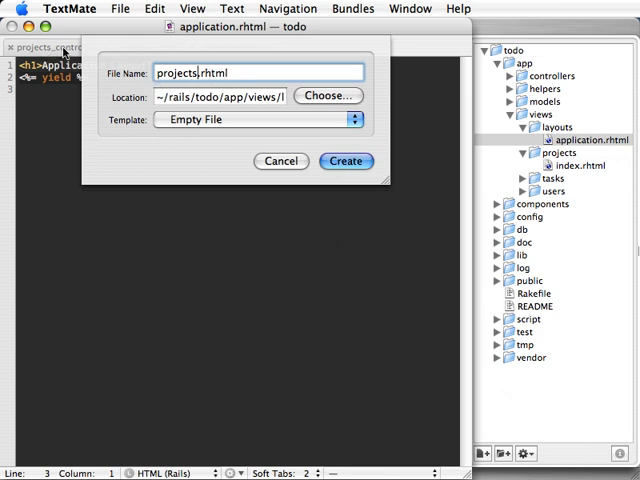
Create projects.rhtml with a Projects Layout! heading and yield, comparing against application.rhtml
{"action": "left_click", "coordinate": [346, 160]}
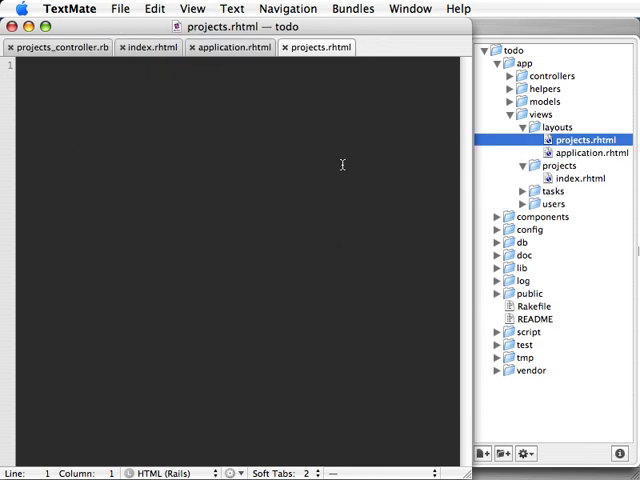
{"action": "left_click", "coordinate": [592, 152]}
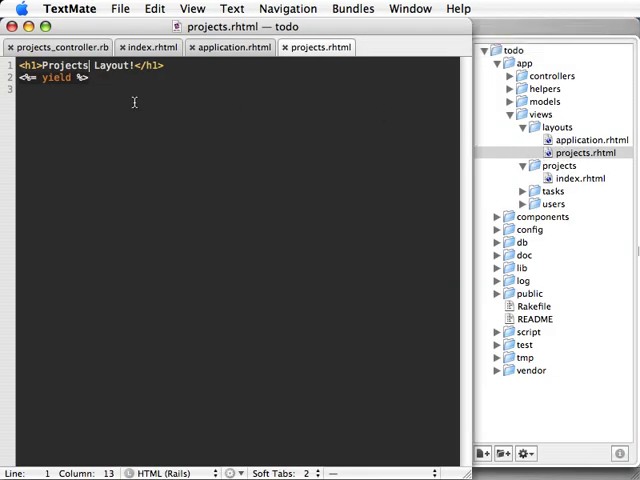
{"action": "mouse_move", "coordinate": [334, 84]}
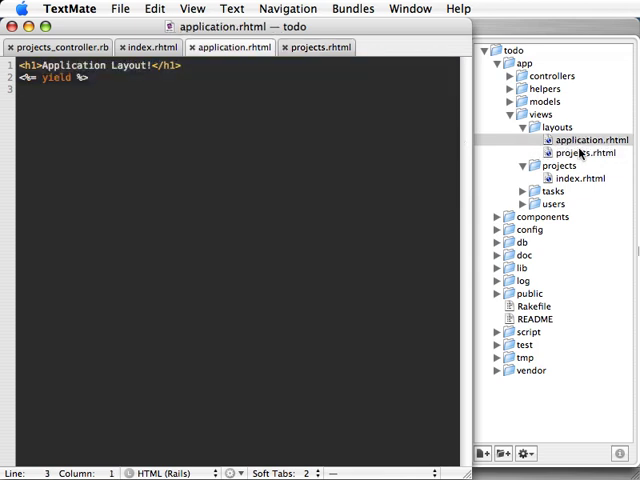
{"action": "left_click", "coordinate": [582, 152]}
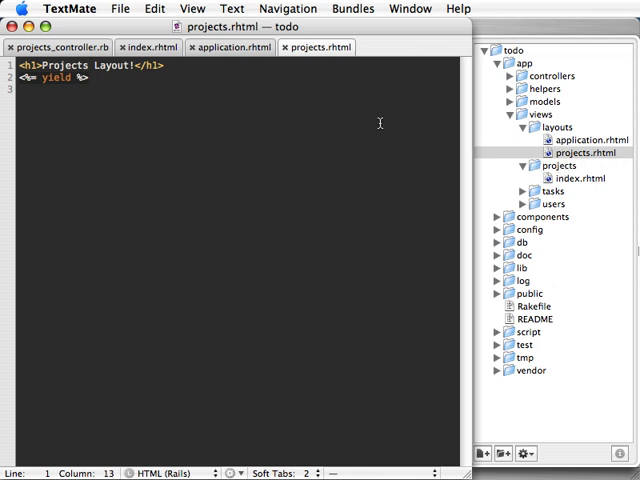
{"action": "mouse_move", "coordinate": [340, 122]}
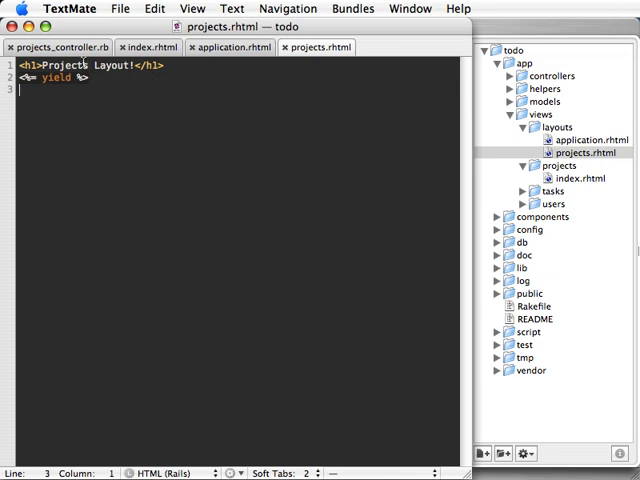
{"action": "left_click", "coordinate": [58, 48]}
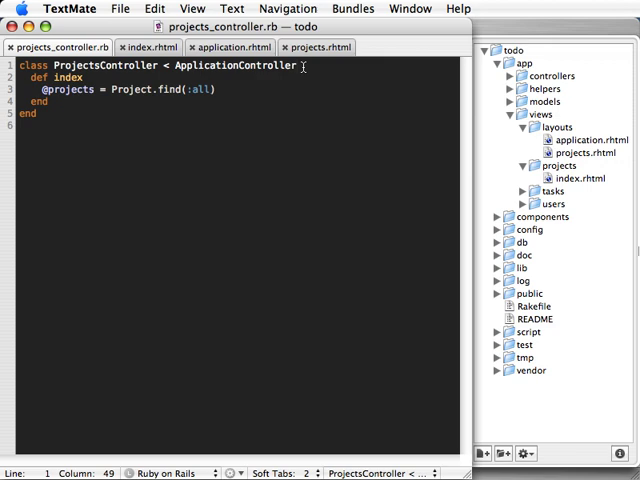
Declare layout "admin" under the ProjectsController class line
{"action": "key", "text": "Return"}
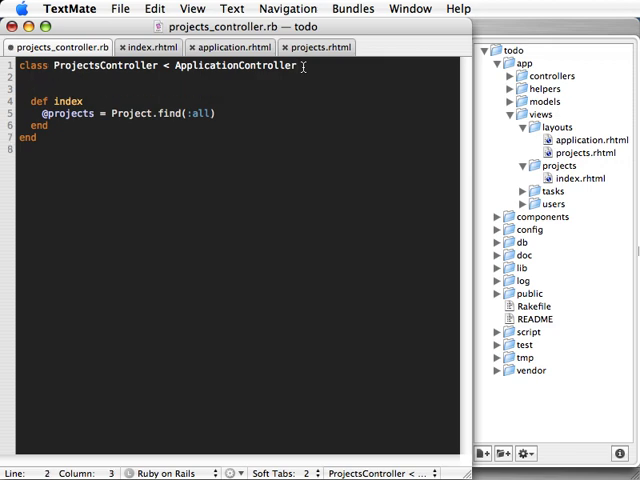
{"action": "type", "text": "layout \"\""}
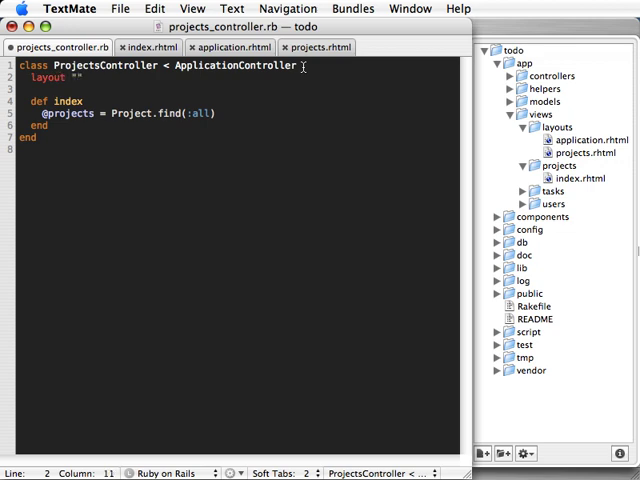
{"action": "type", "text": "a"}
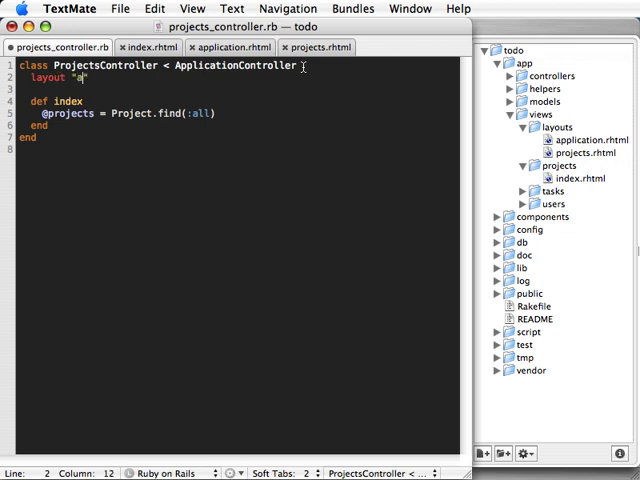
{"action": "type", "text": "dmin"}
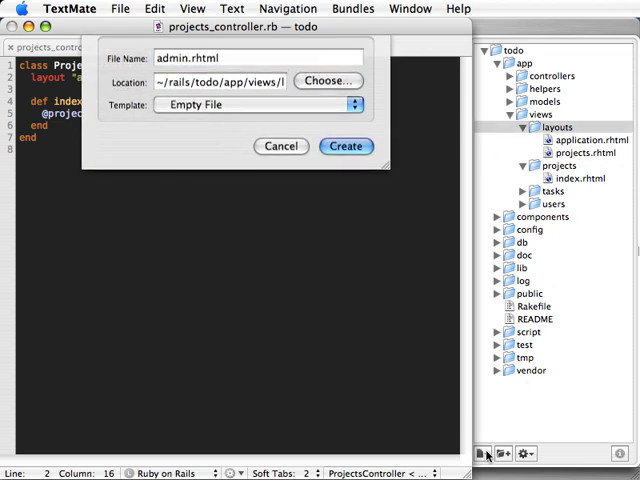
Create admin.rhtml in layouts with an Admin Layout! heading and yield
{"action": "left_click", "coordinate": [344, 146]}
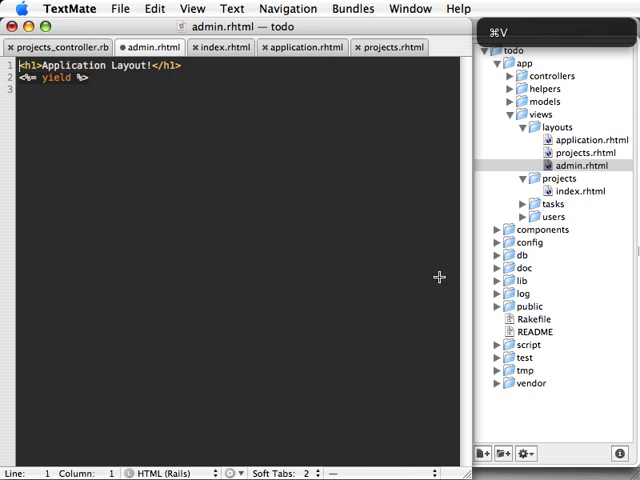
{"action": "type", "text": "Admin"}
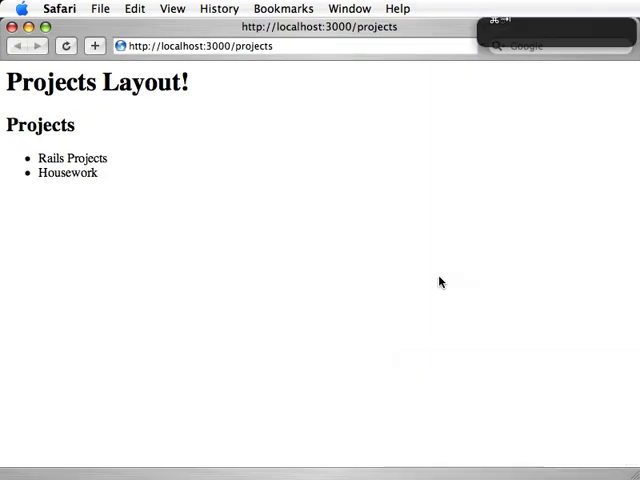
{"action": "key", "text": "cmd+r"}
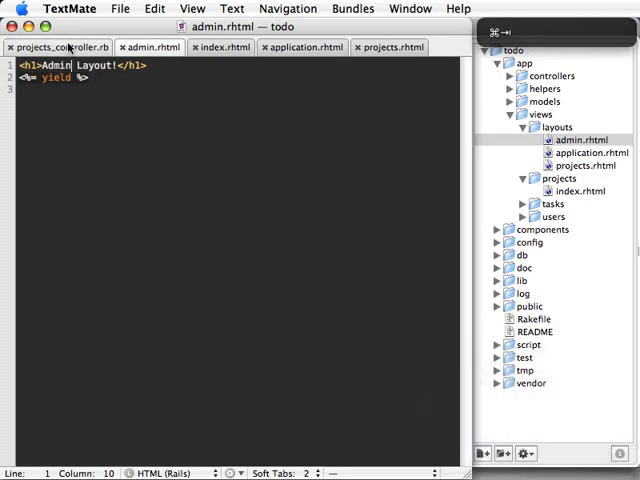
Bring up projects_controller.rb and select the "admin" layout name for replacement
{"action": "left_click", "coordinate": [56, 48]}
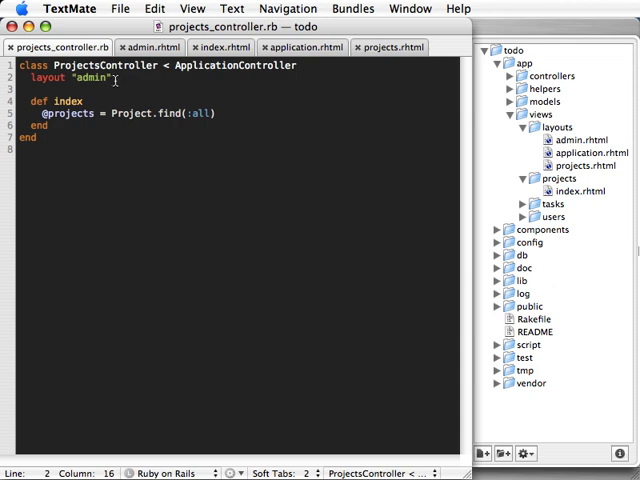
{"action": "double_click", "coordinate": [92, 76]}
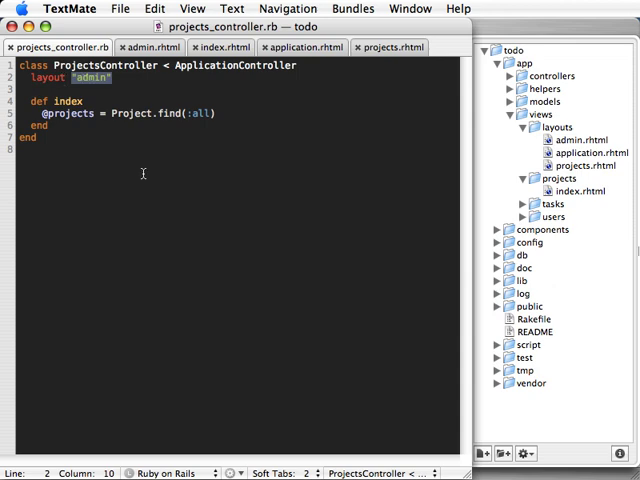
Use layout :user_layout and define a protected user_layout method returning "admin"
{"action": "type", "text": ":"}
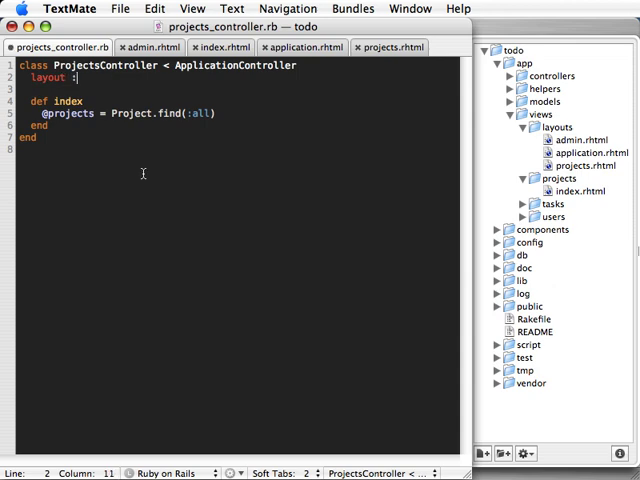
{"action": "type", "text": "user_layout"}
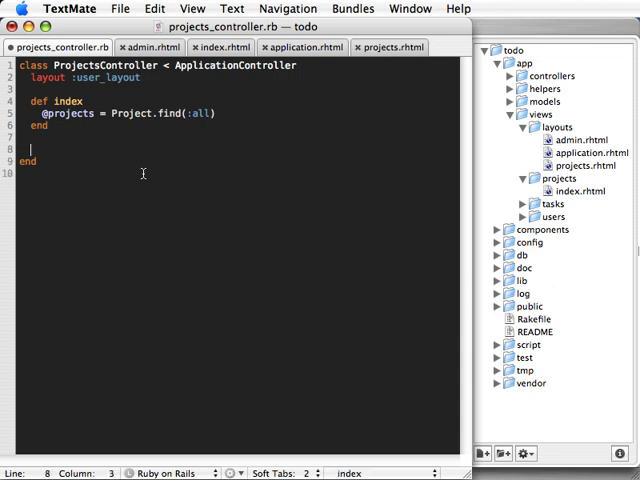
{"action": "type", "text": "protec"}
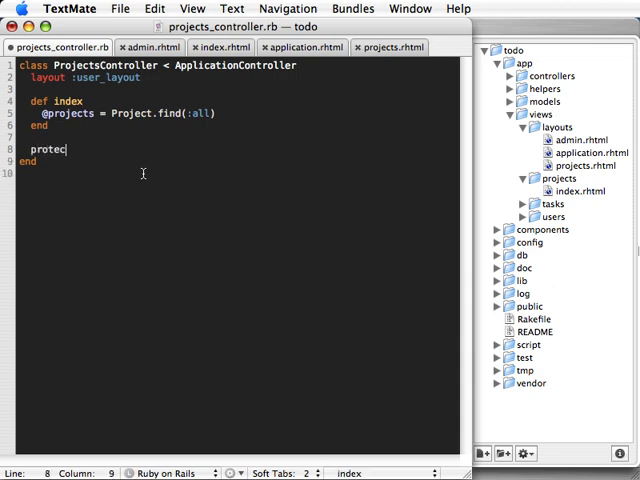
{"action": "type", "text": "ted"}
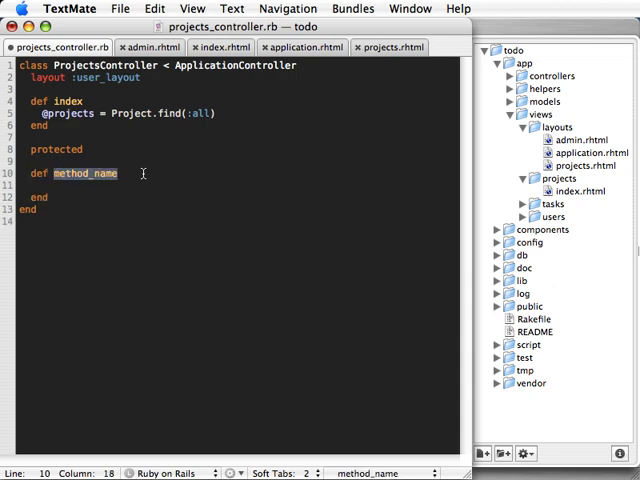
{"action": "type", "text": "user_layout"}
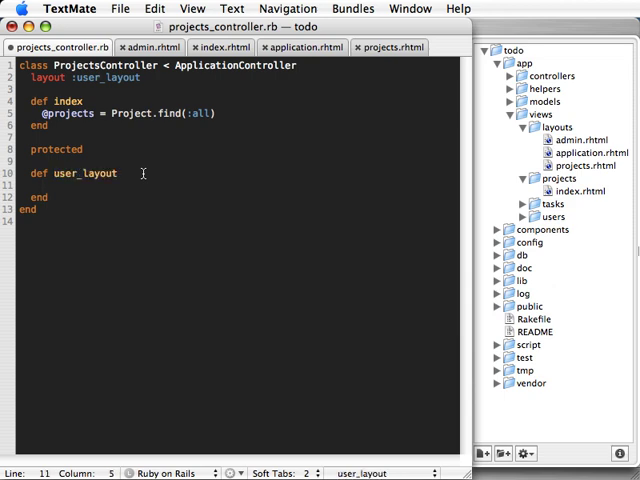
{"action": "type", "text": "\"admin\""}
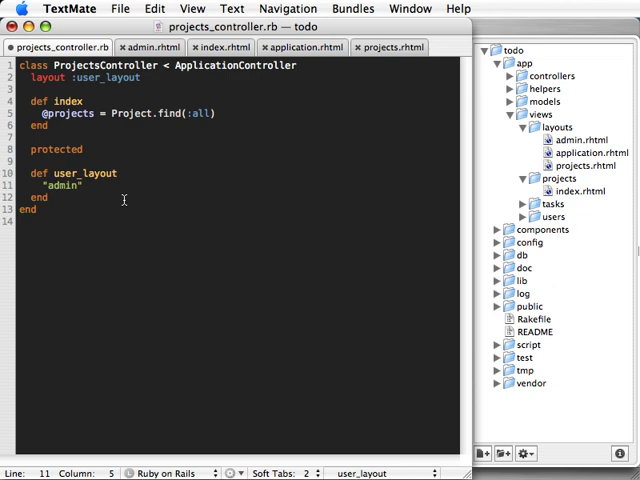
Make user_layout return "admin" if current_user.admin?, else "application"
{"action": "key", "text": "Return"}
{"action": "type", "text": "if current_u"}
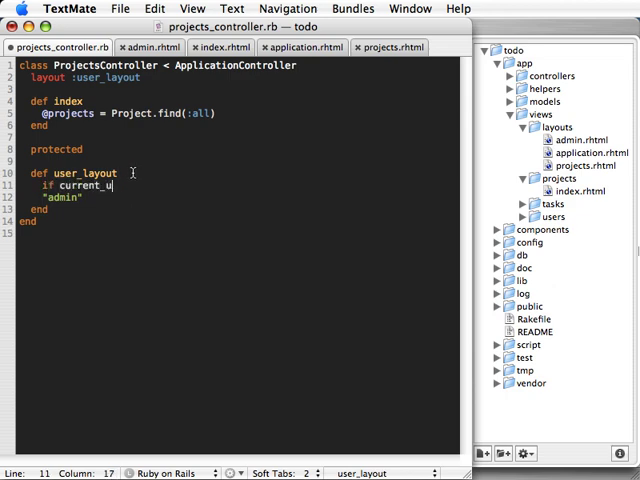
{"action": "type", "text": "ser.admin?"}
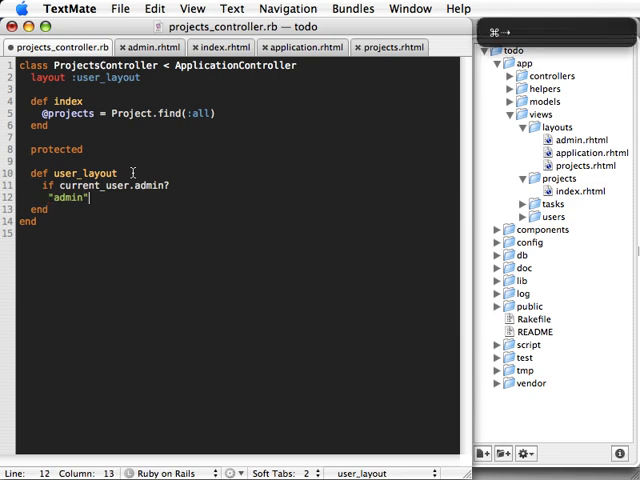
{"action": "left_click", "coordinate": [62, 198]}
{"action": "type", "text": "else"}
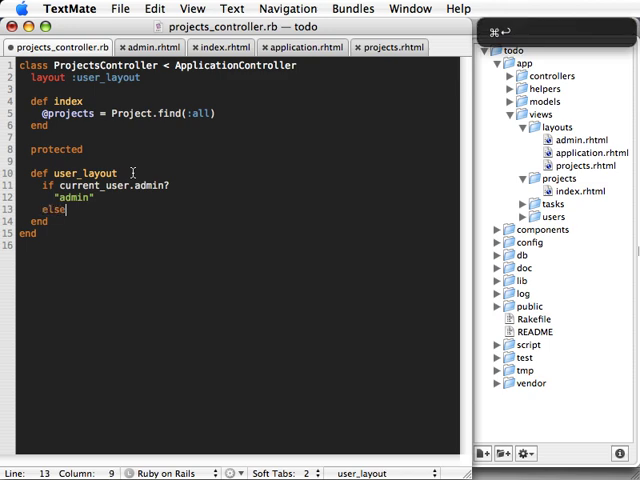
{"action": "type", "text": "ad"}
{"action": "type", "text": "\"application\""}
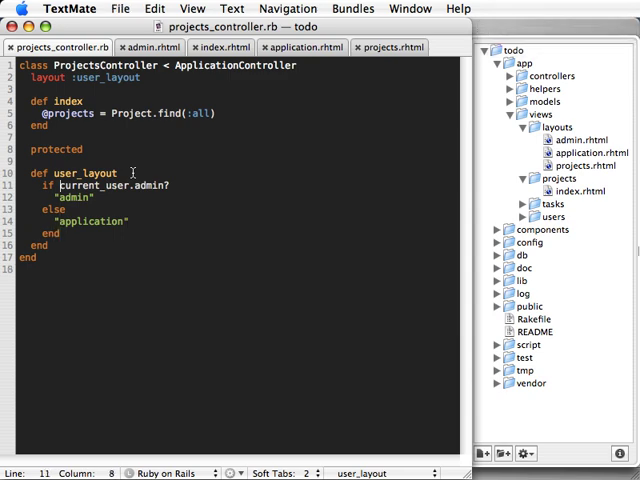
{"action": "double_click", "coordinate": [112, 184]}
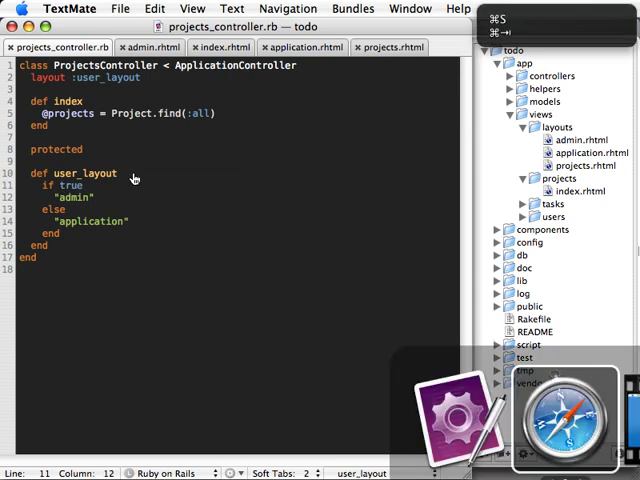
Change the user_layout condition from true to false so it falls through to "application"
{"action": "left_click", "coordinate": [564, 416]}
{"action": "type", "text": "fals"}
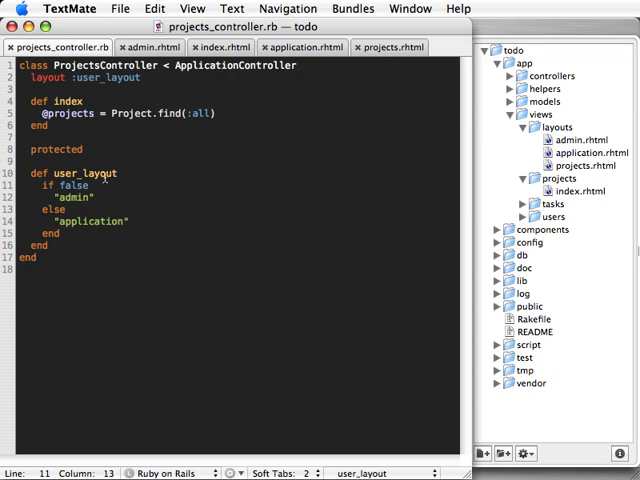
{"action": "mouse_move", "coordinate": [84, 232]}
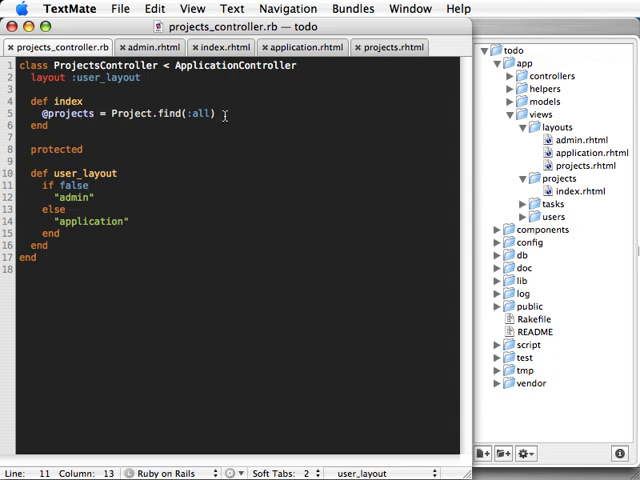
Add render :layout => "projects" after the find call in the index action
{"action": "left_click", "coordinate": [234, 112]}
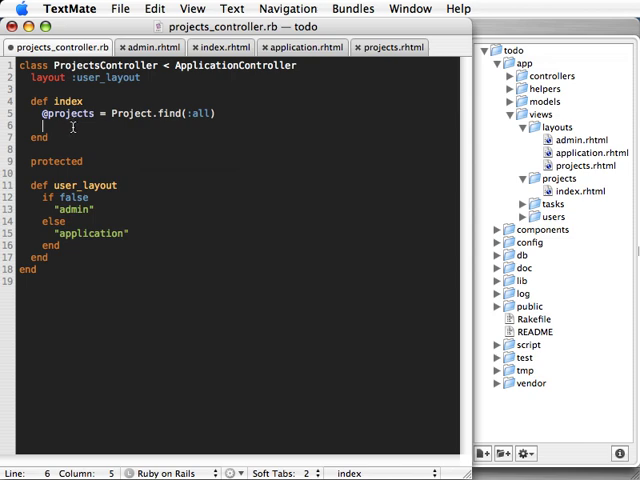
{"action": "type", "text": "render"}
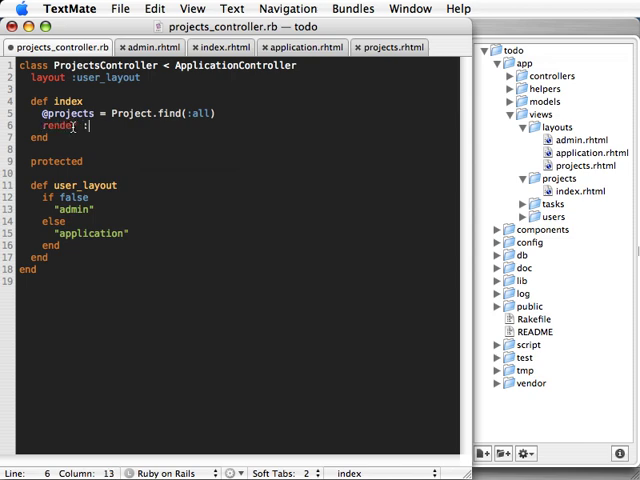
{"action": "type", "text": ":layout => 'projects"}
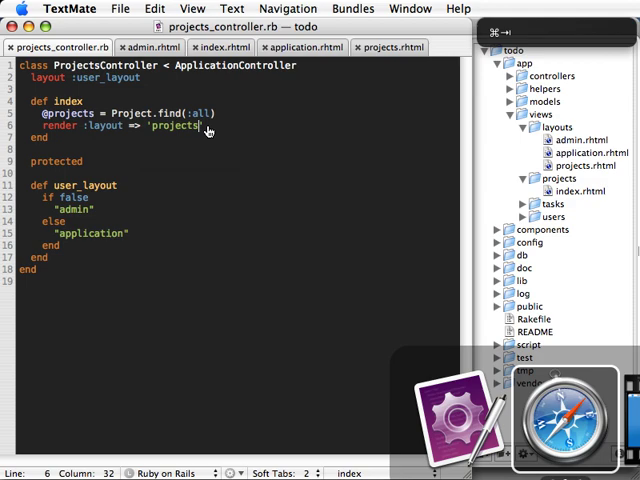
{"action": "left_click", "coordinate": [568, 416]}
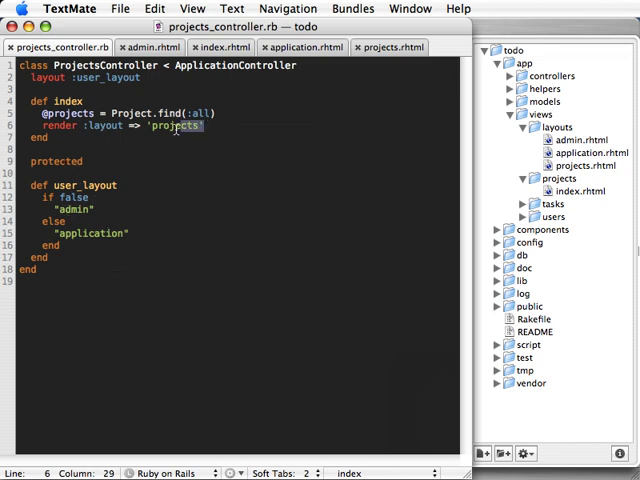
Set the index render call to :layout => false, then bring up application.rhtml from the project drawer
{"action": "type", "text": "false"}
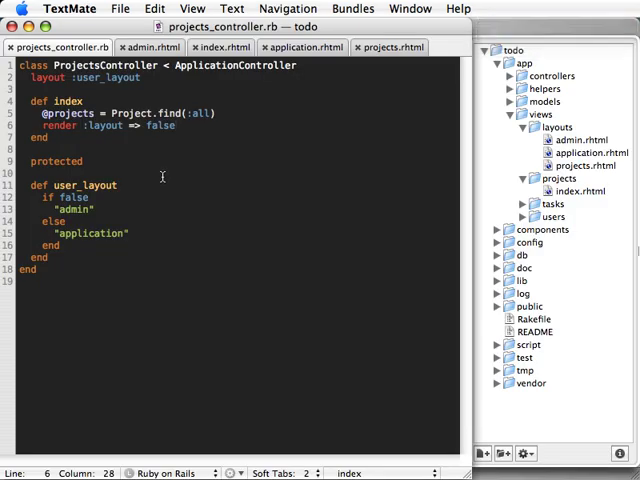
{"action": "mouse_move", "coordinate": [128, 232]}
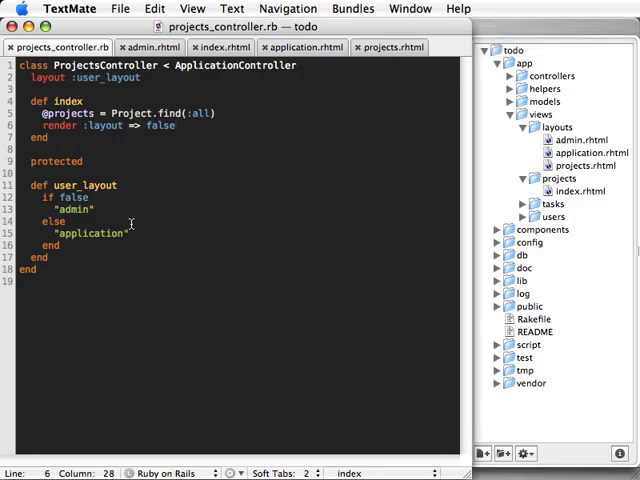
{"action": "left_click", "coordinate": [590, 152]}
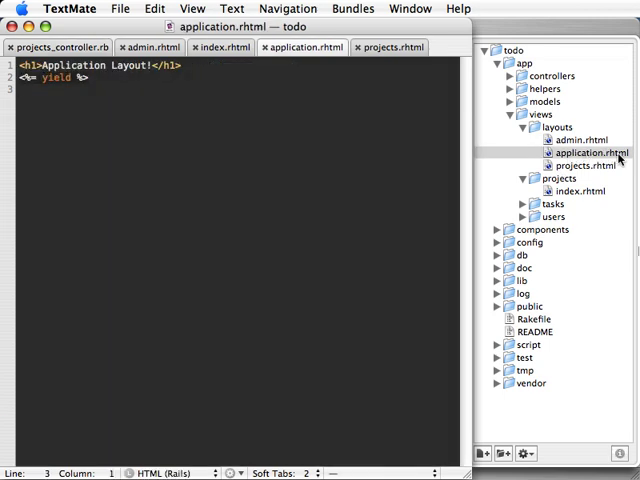
{"action": "mouse_move", "coordinate": [102, 90]}
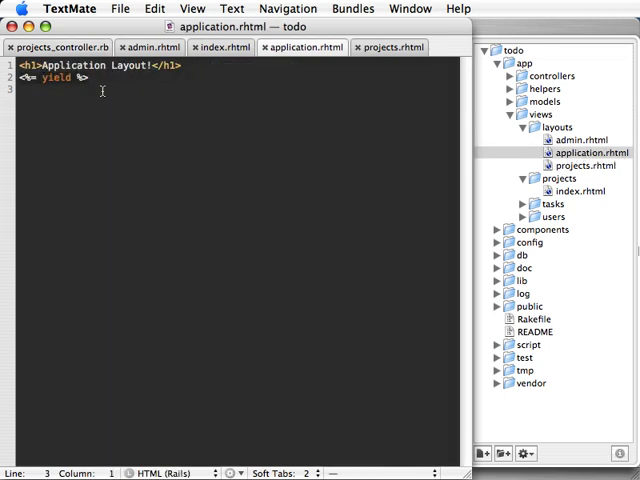